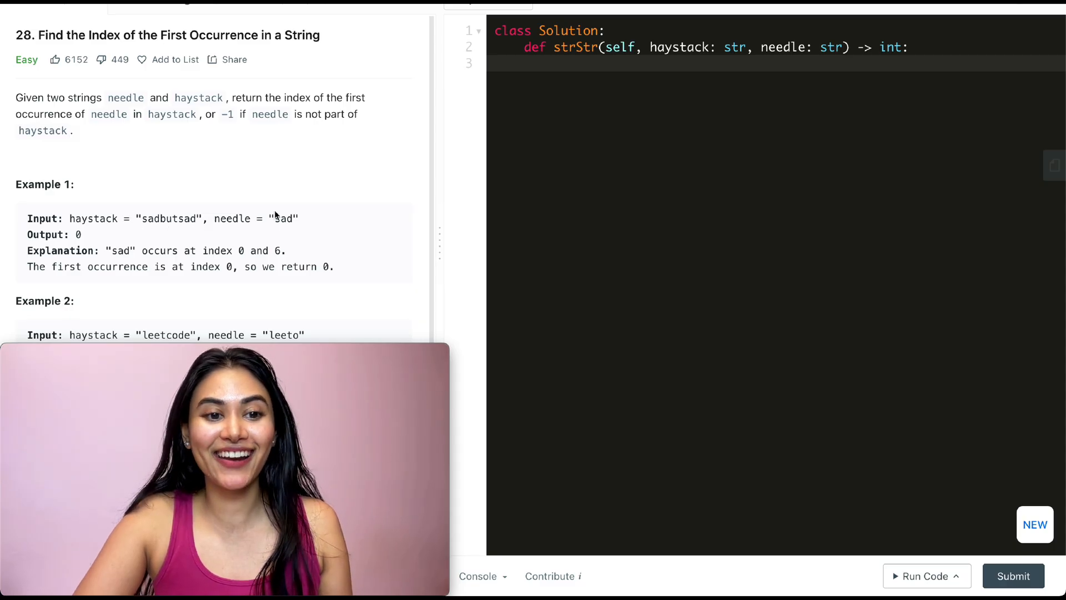
pyautogui.moveTo(298, 228)
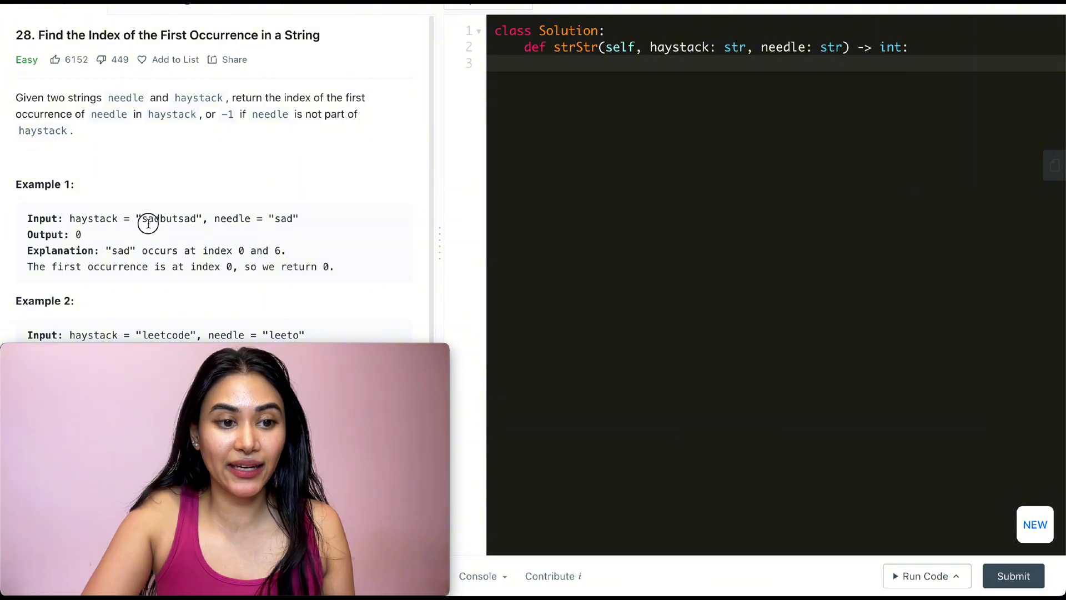
# Review Example 1's haystack "sadbutsad" and the rest of the problem description
pyautogui.doubleClick(148, 219)
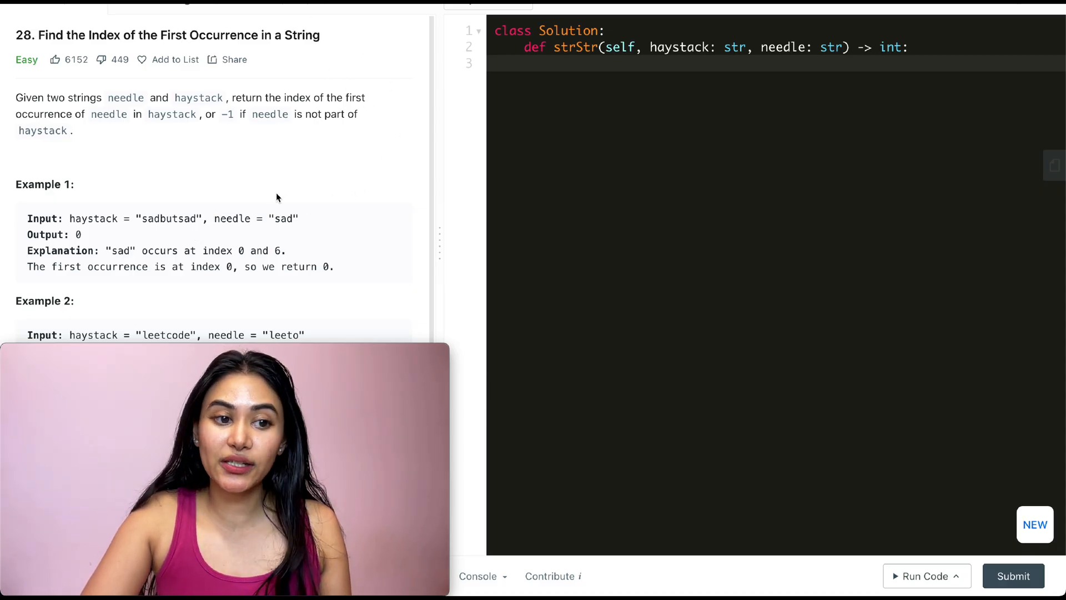
pyautogui.scroll(-3)
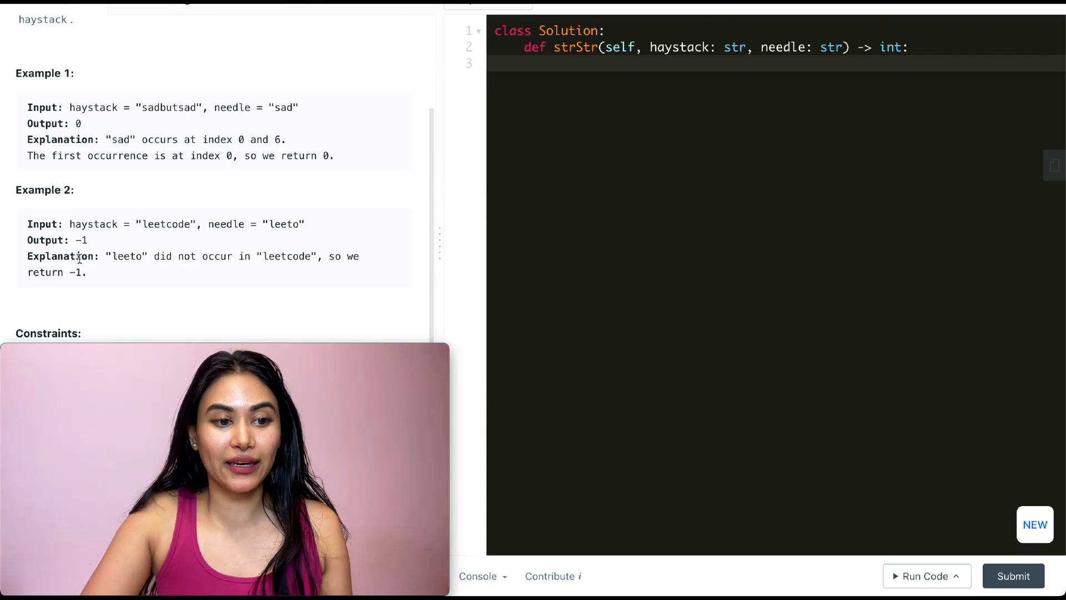
pyautogui.scroll(-3)
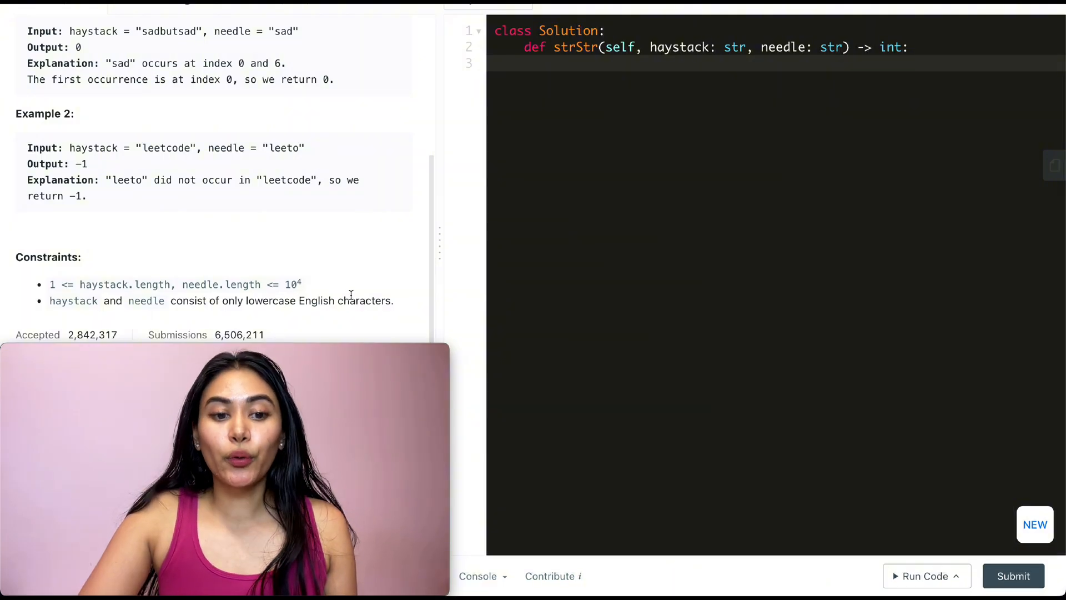
pyautogui.scroll(3)
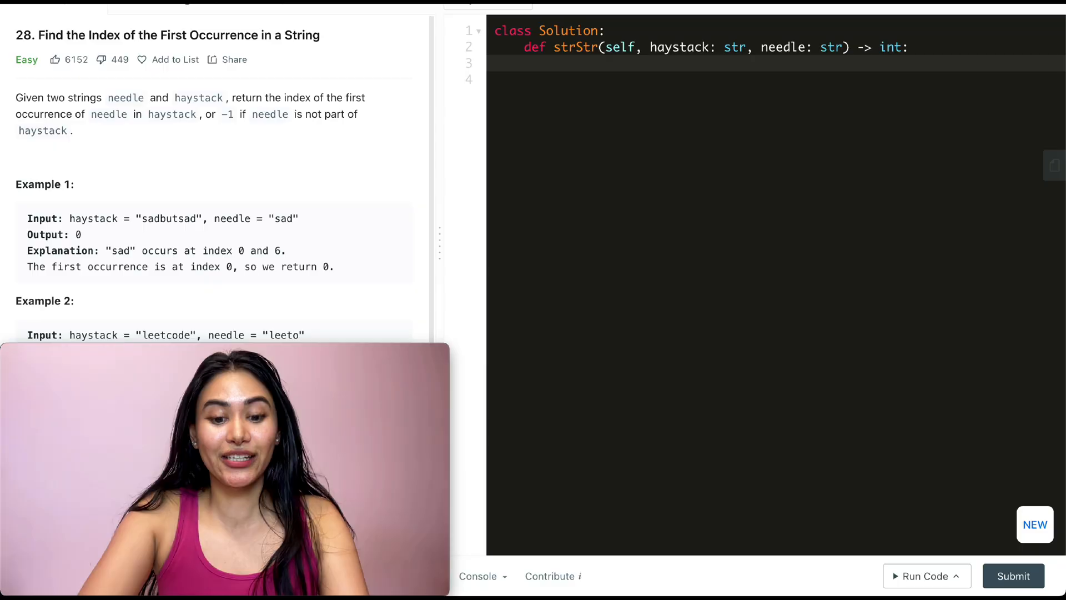
# Write return haystack.find(needle) as the body and submit it for judging
pyautogui.write('return')
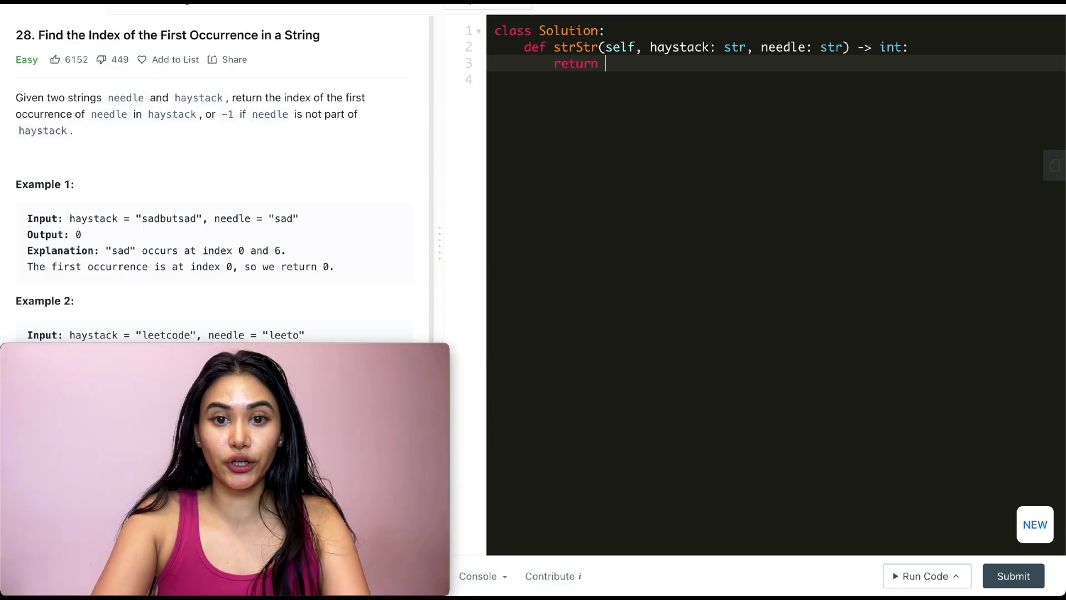
pyautogui.write('haystack.find')
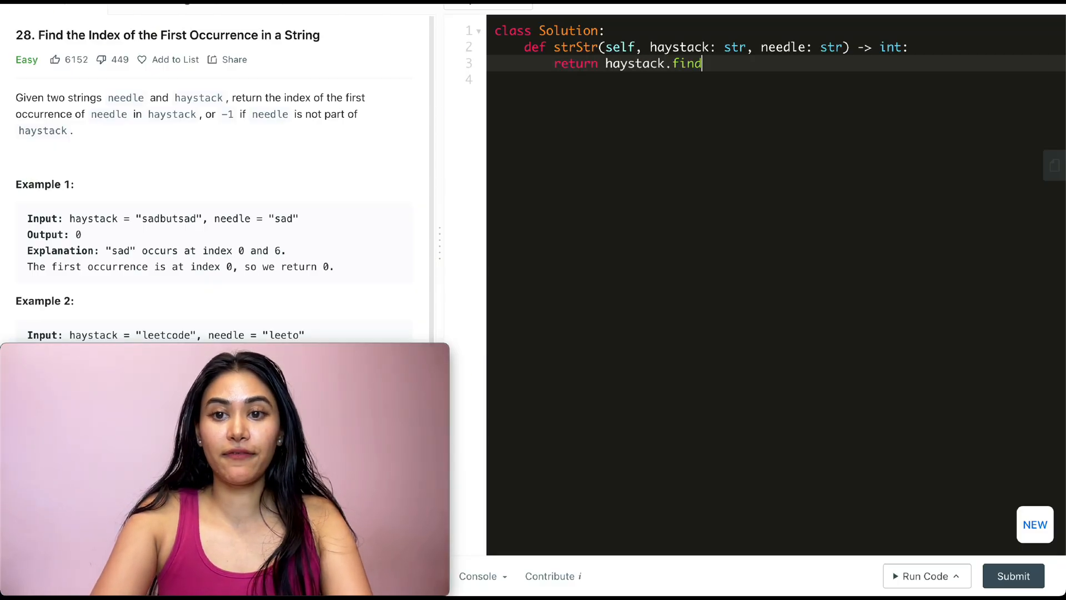
pyautogui.write('(needle)')
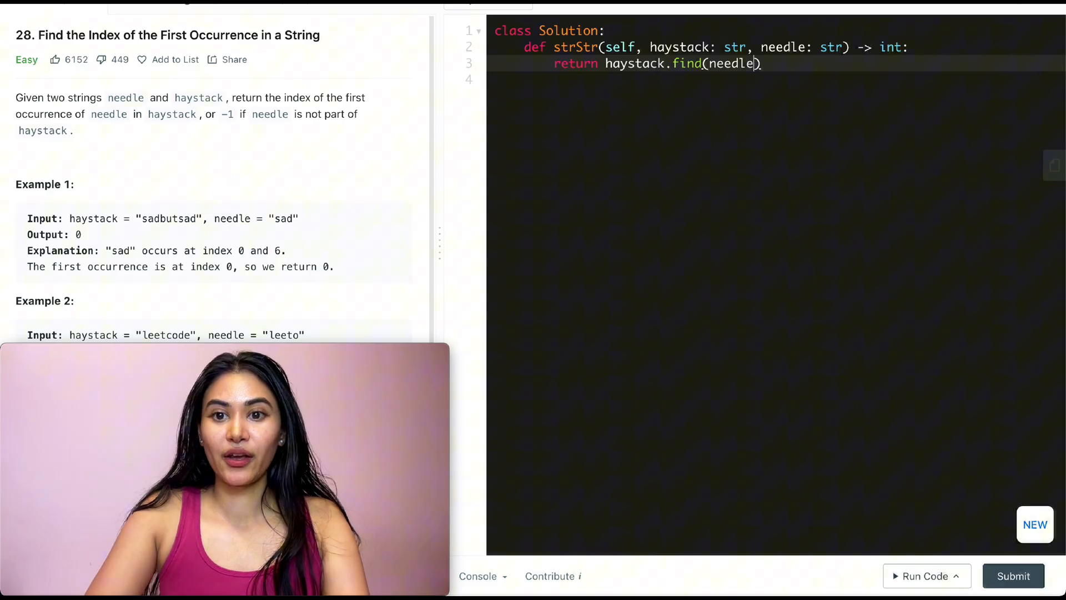
pyautogui.click(1013, 576)
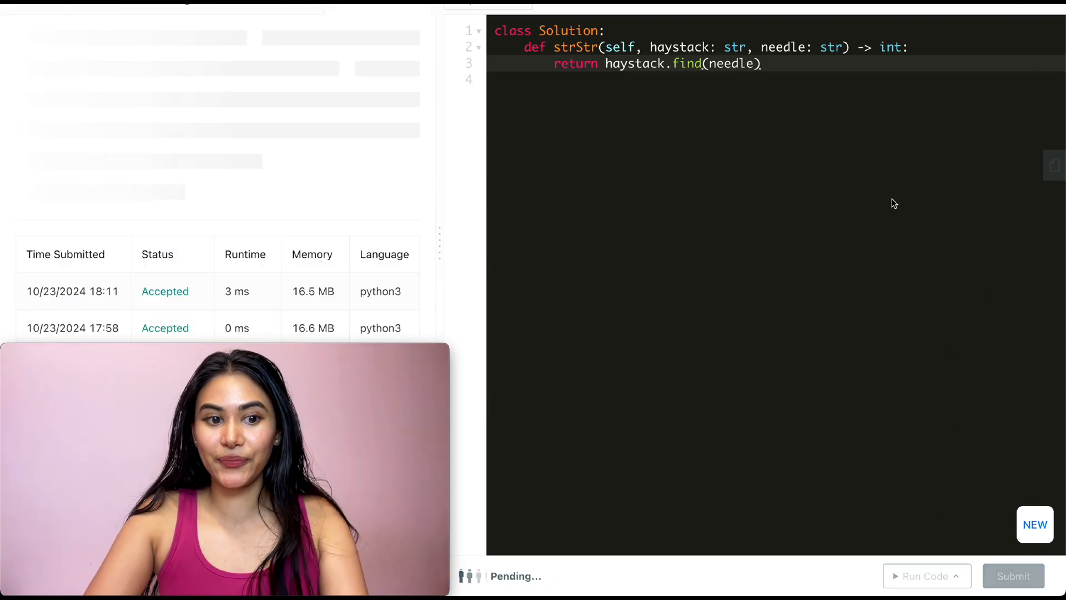
pyautogui.click(1013, 576)
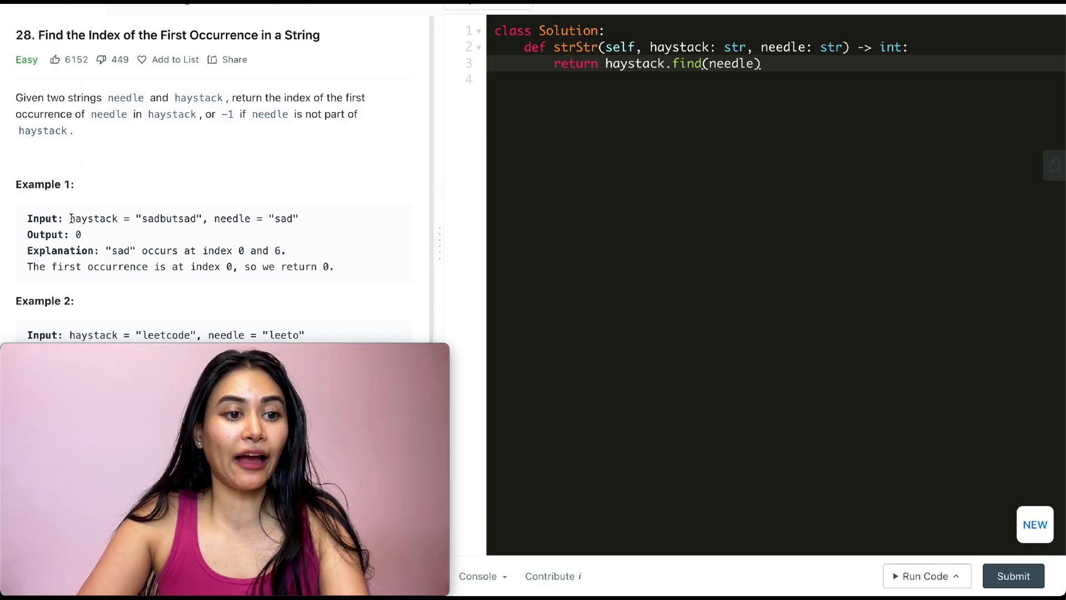
# Copy "sadbutsad" and "sad" into scratch notes with pointers i and j above them
pyautogui.moveTo(69, 219); pyautogui.dragTo(297, 219)
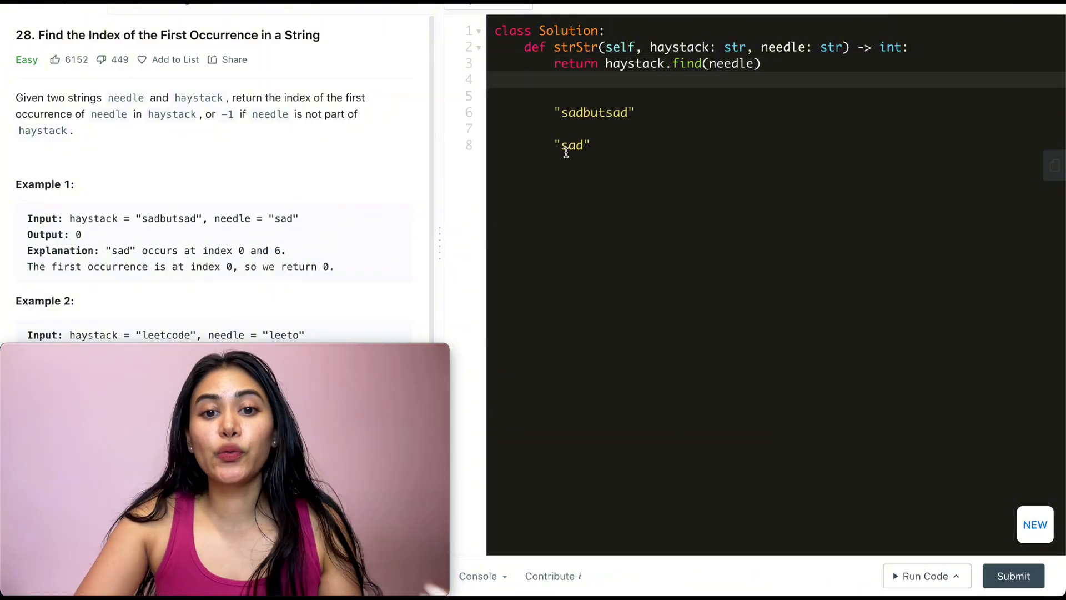
pyautogui.doubleClick(593, 112)
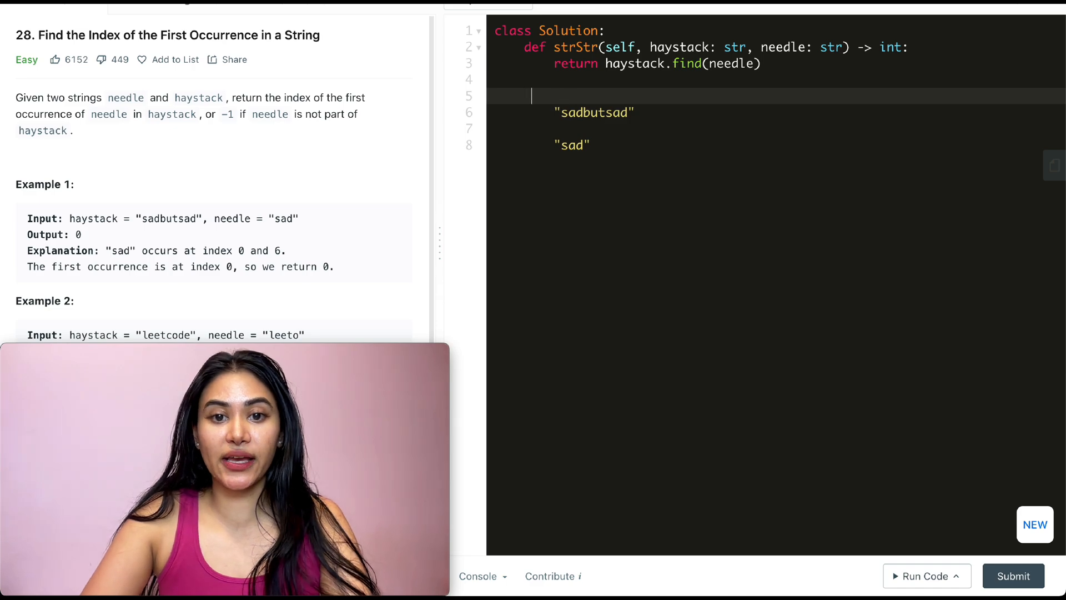
pyautogui.write('i')
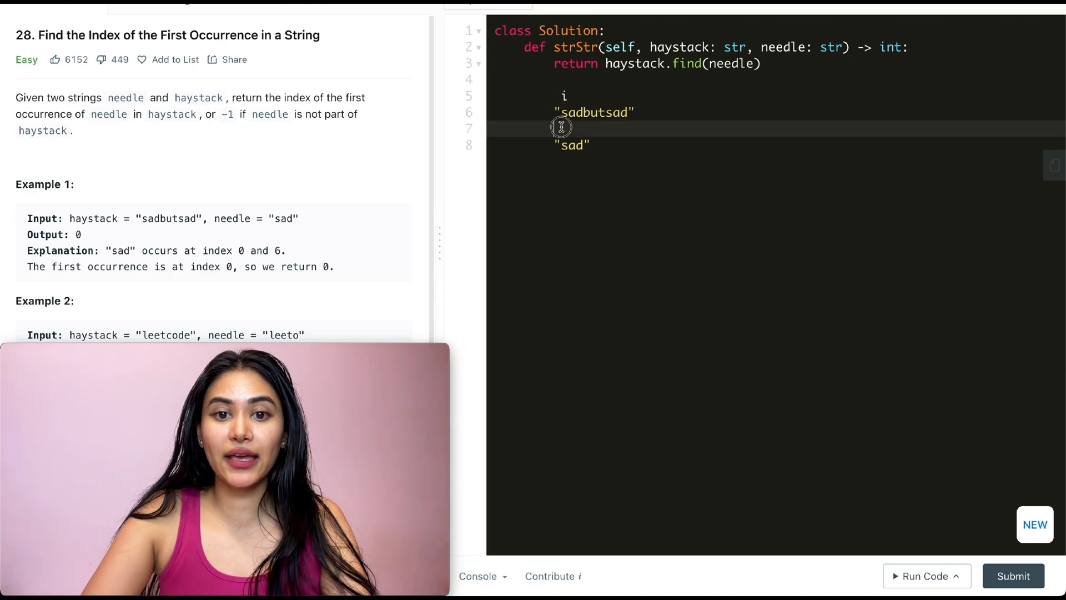
pyautogui.write('j')
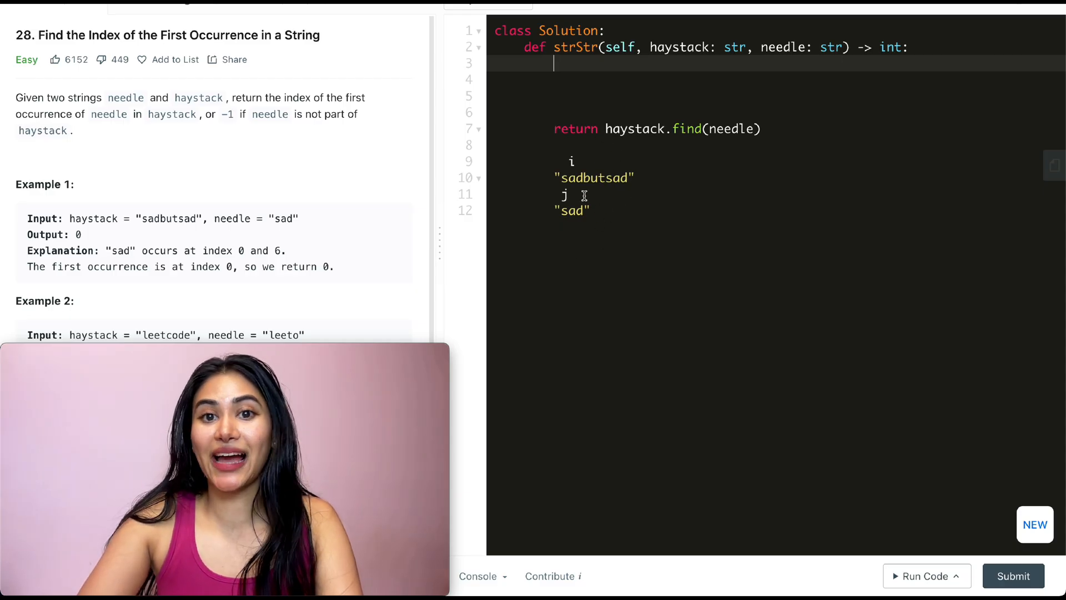
# Initialise i = j = 0 and an outer while over both lengths, recording start = i
pyautogui.write('i = j =')
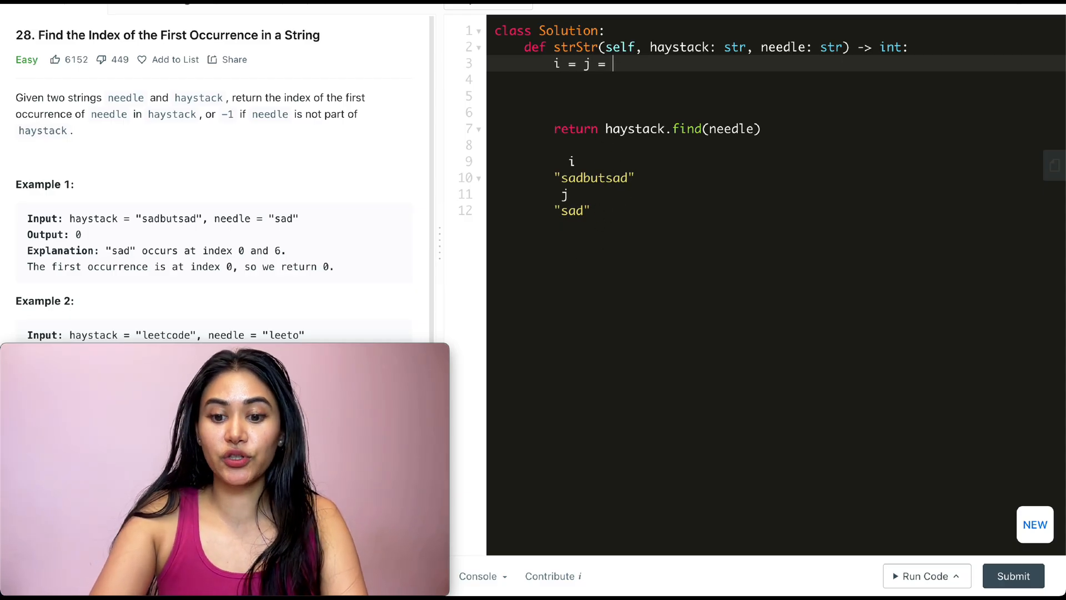
pyautogui.write('0')
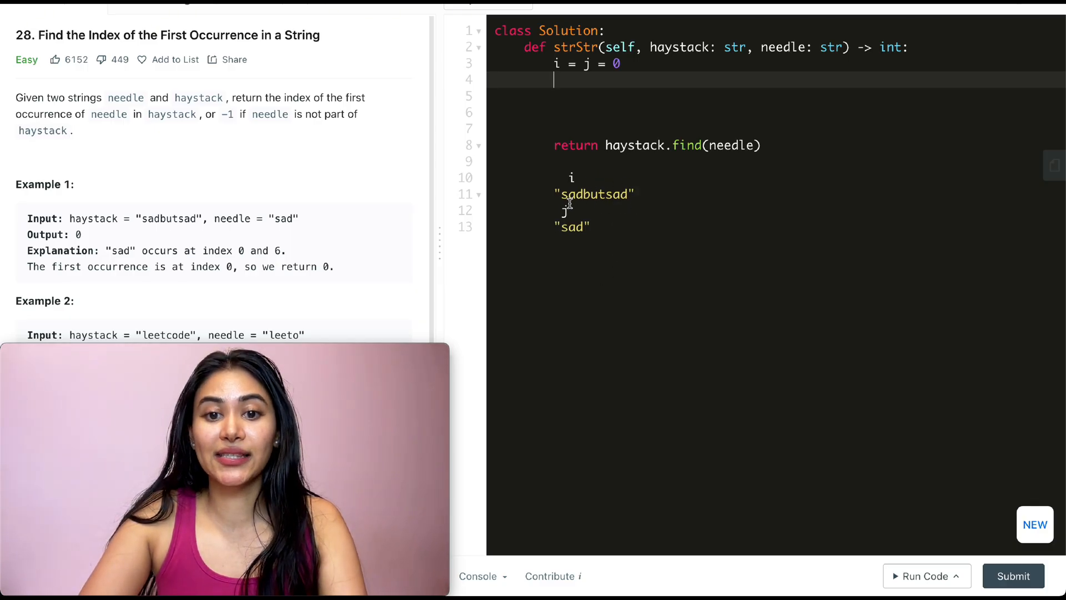
pyautogui.write('while')
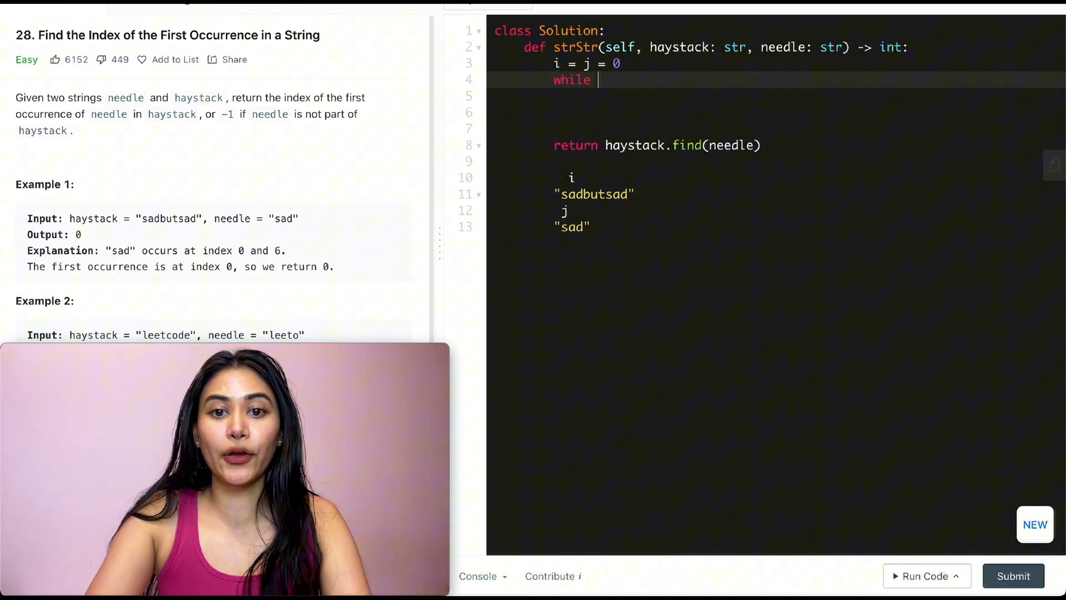
pyautogui.write('i < len()')
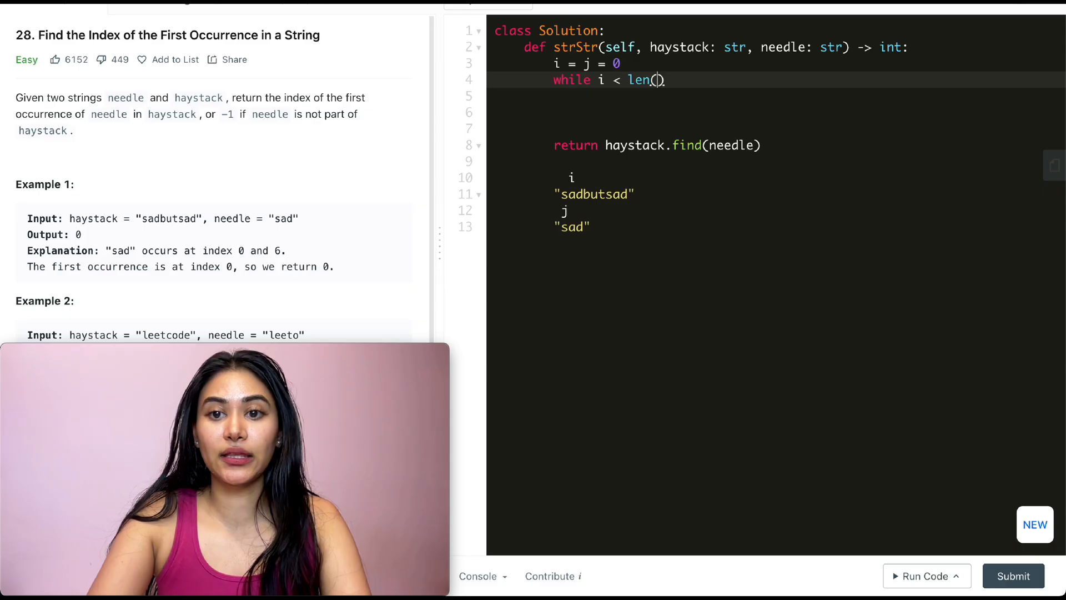
pyautogui.write('haystack) and j')
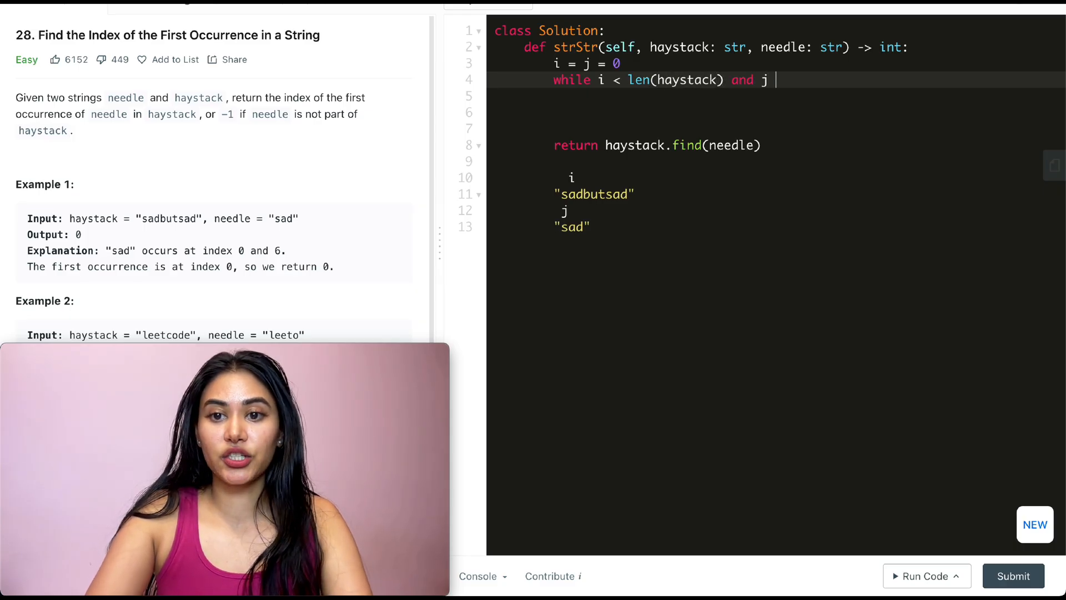
pyautogui.write('< len')
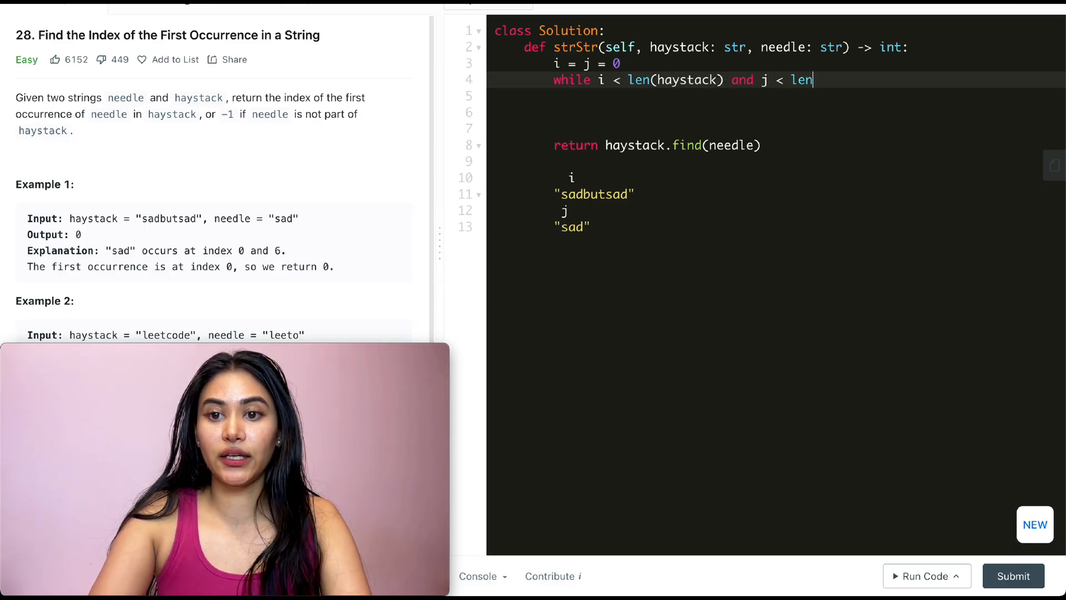
pyautogui.write('(needle):')
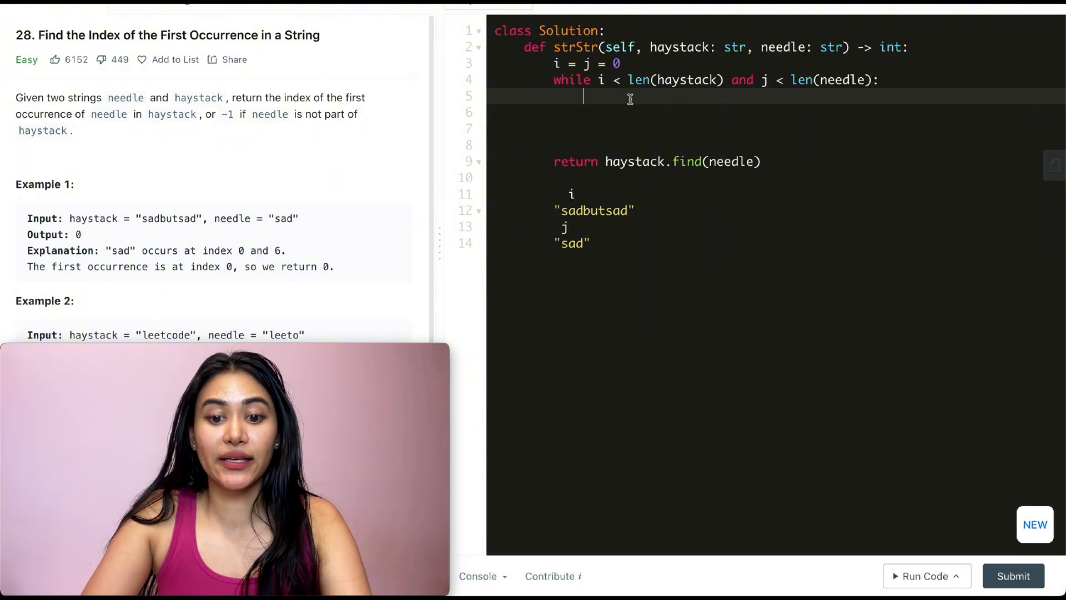
pyautogui.write('start = i')
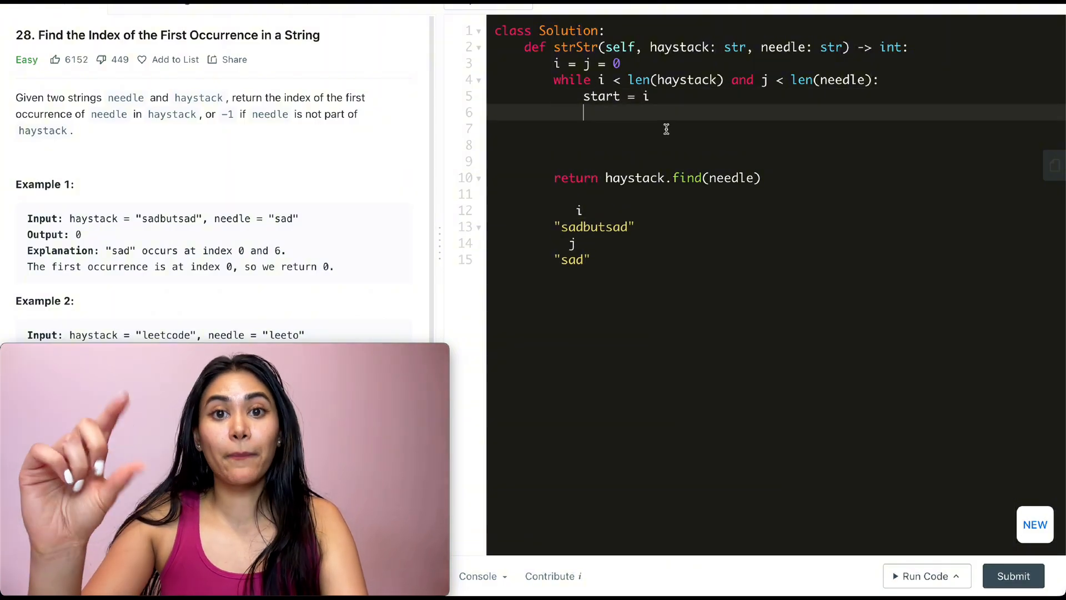
# Add the inner while comparing haystack[i] == needle[j] and incrementing i and j
pyautogui.write('while')
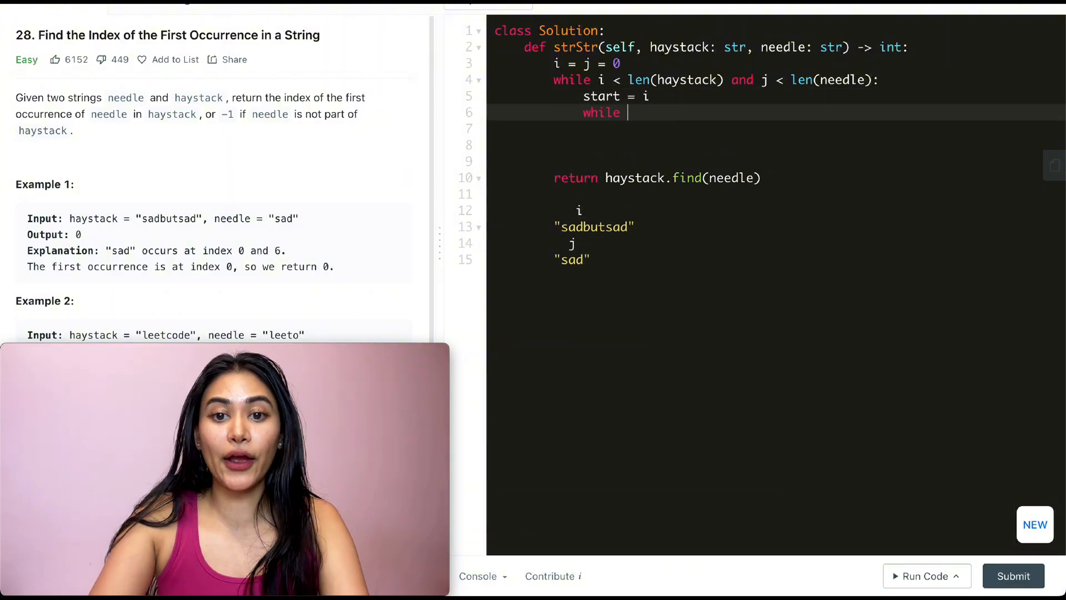
pyautogui.write('i < len(haystack) and j')
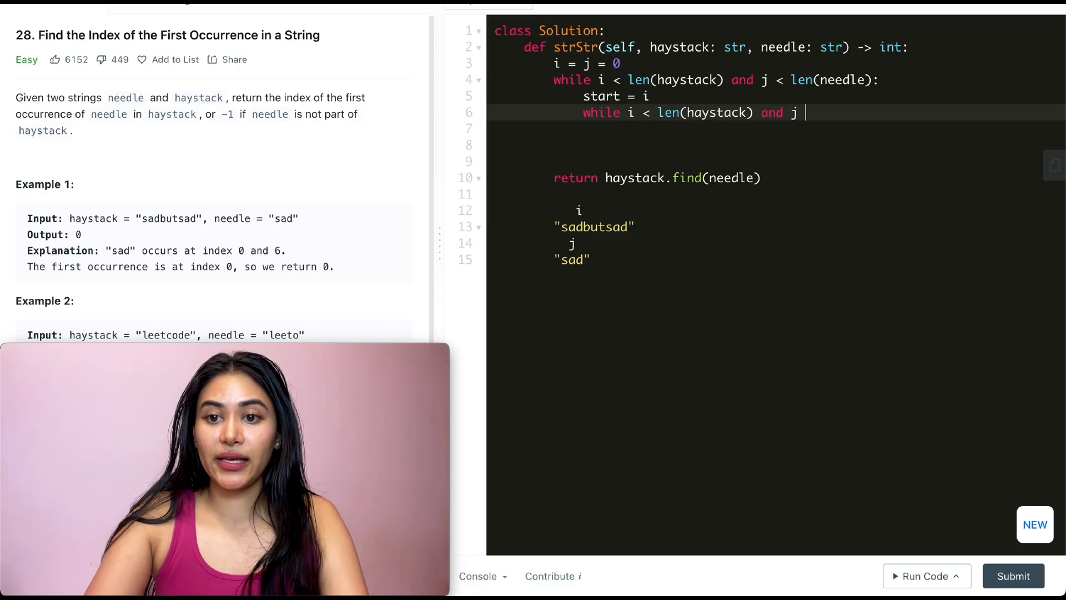
pyautogui.write('< len(needle) and')
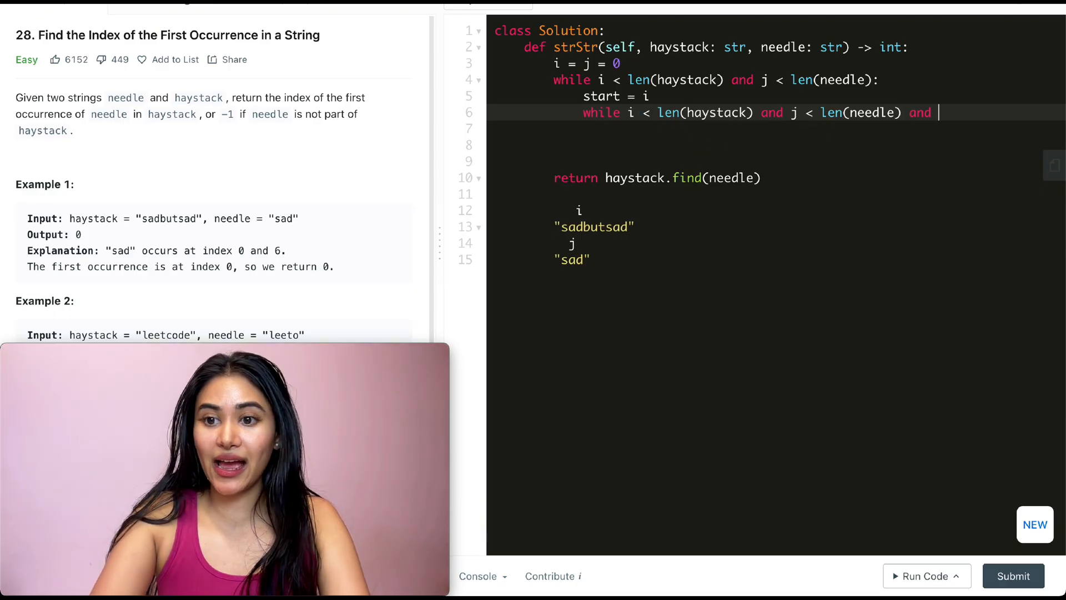
pyautogui.write('haystack[i] == needle[j]:')
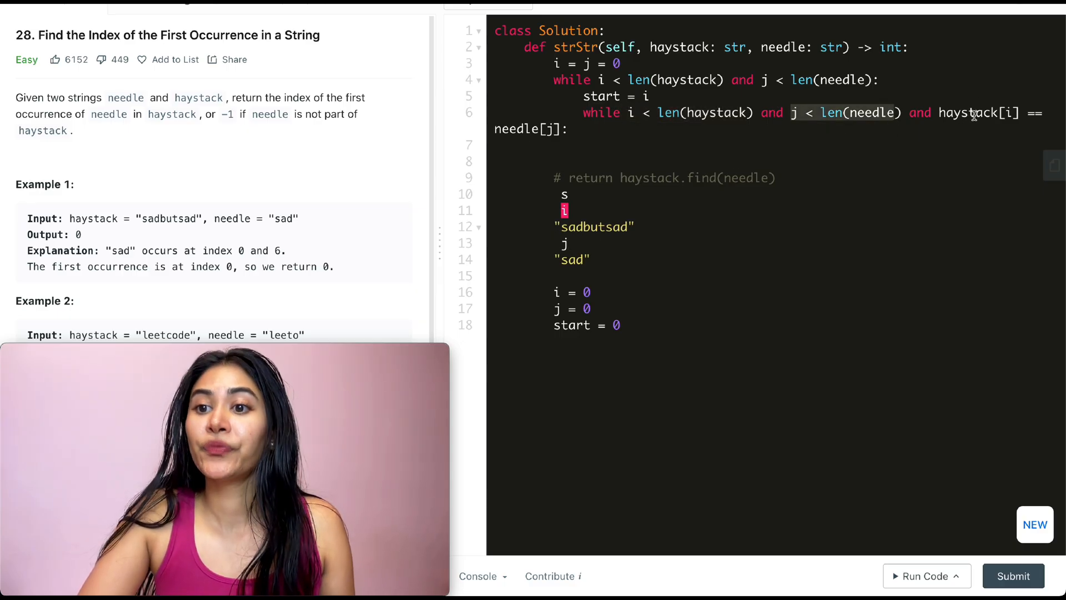
pyautogui.moveTo(536, 129)
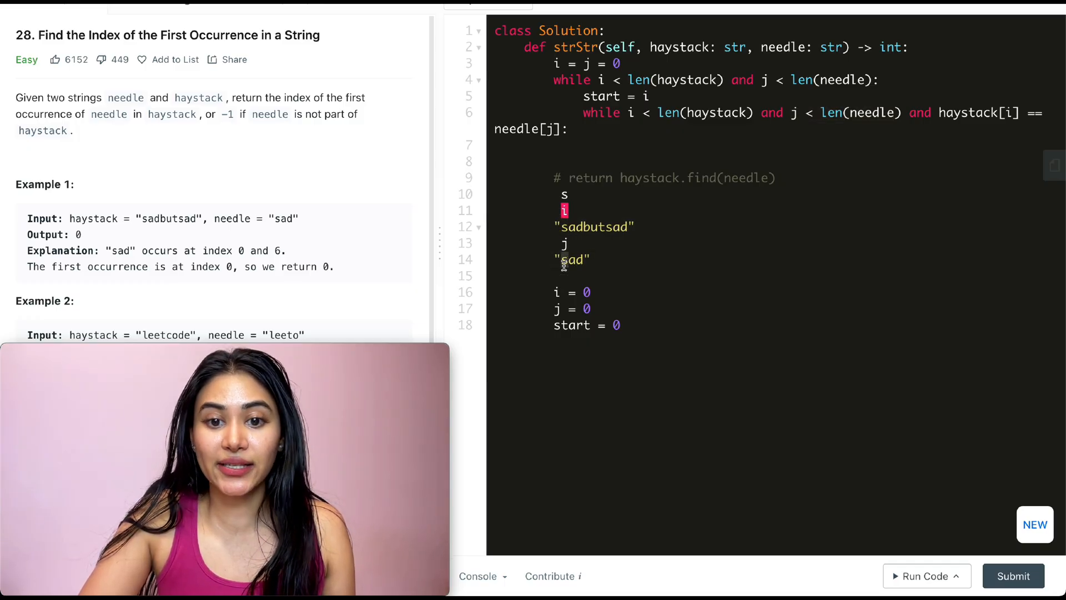
pyautogui.press('Enter')
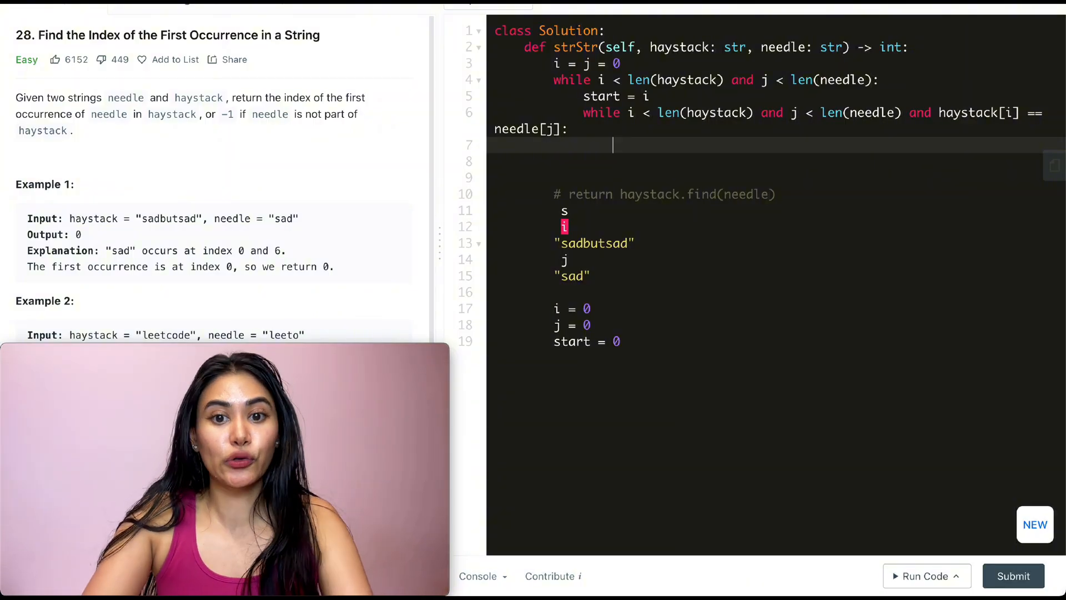
pyautogui.write('i +=')
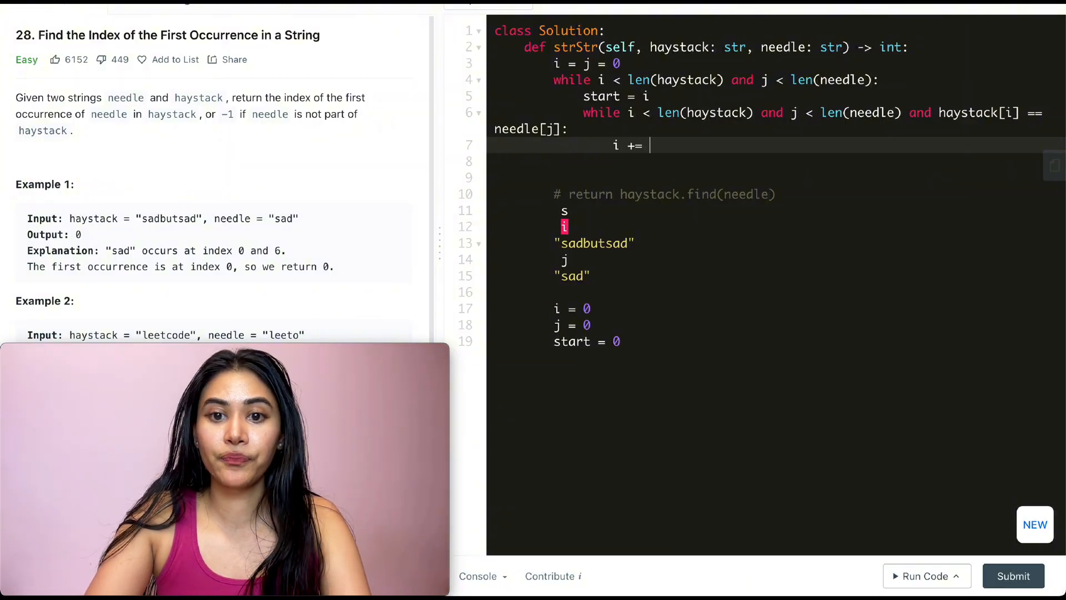
pyautogui.write('1')
pyautogui.click(769, 161)
pyautogui.write('j += 1')
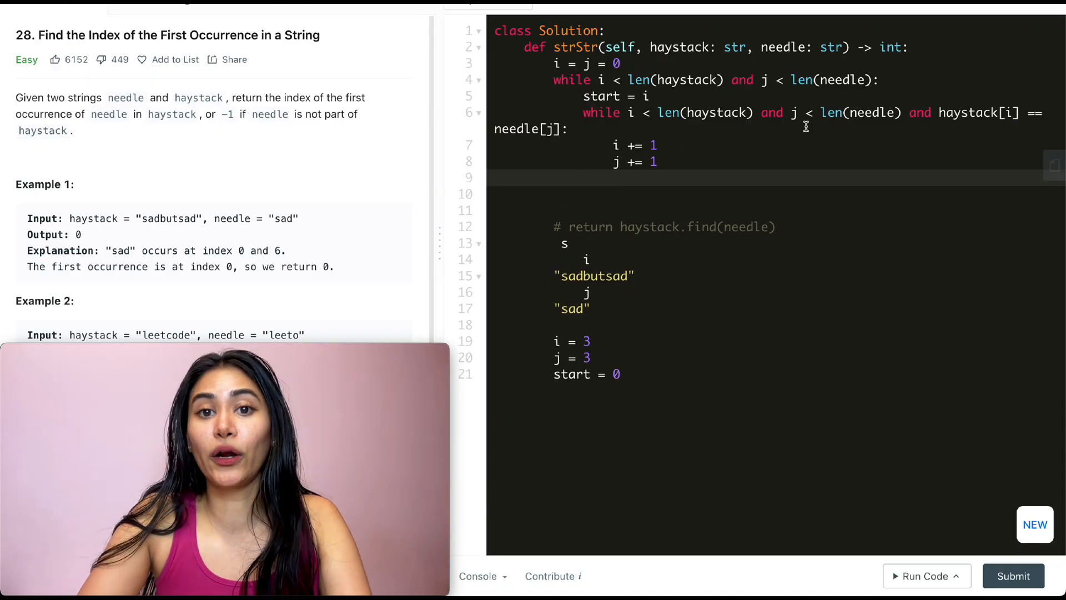
# Return start when j == len(needle) after the inner loop
pyautogui.write('if j ==')
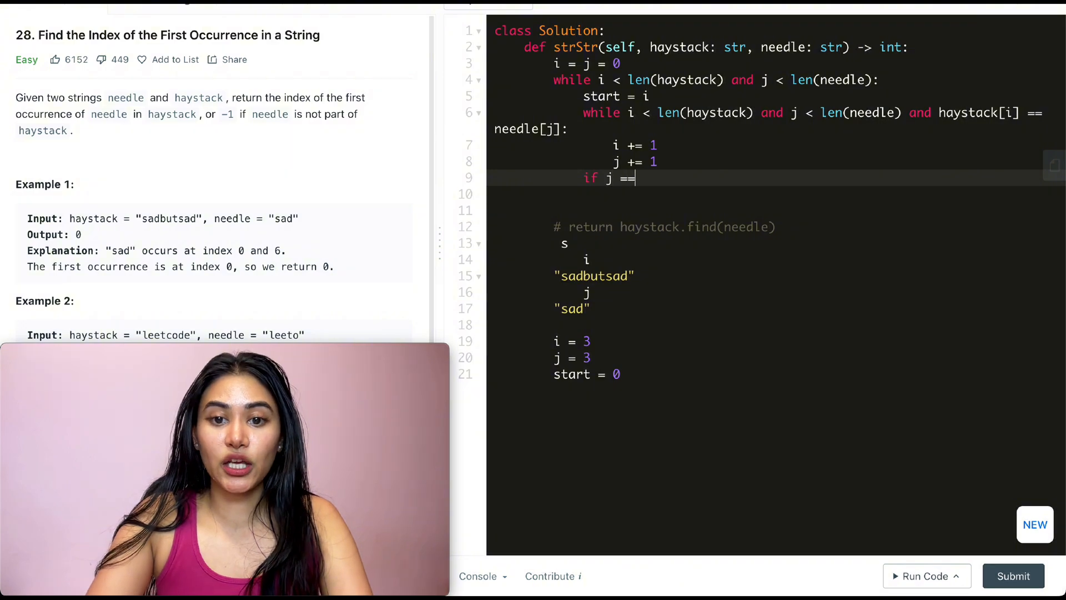
pyautogui.write('len(needle)')
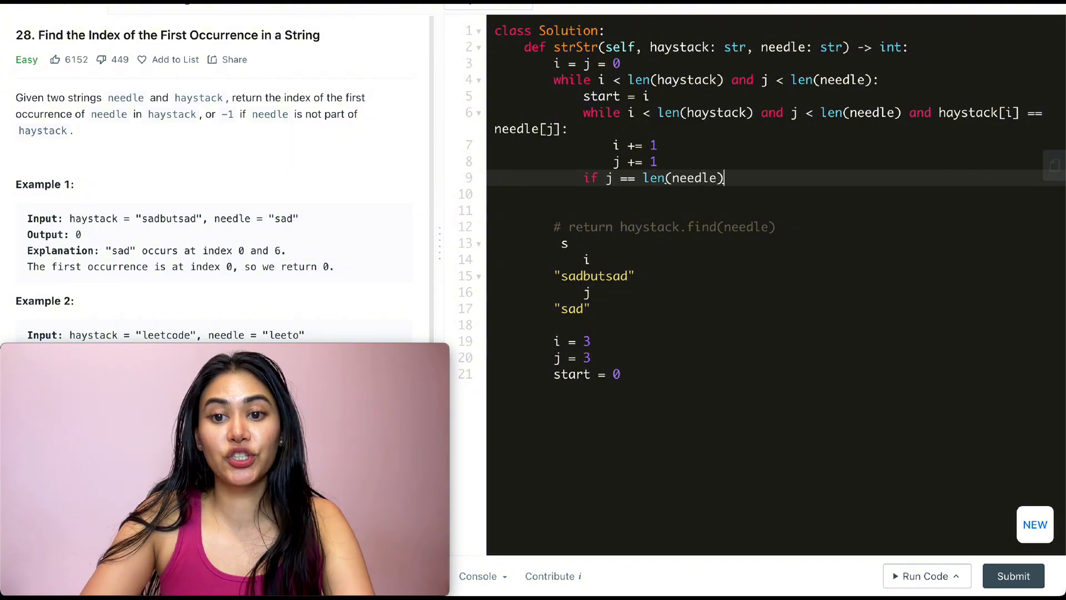
pyautogui.press('enter')
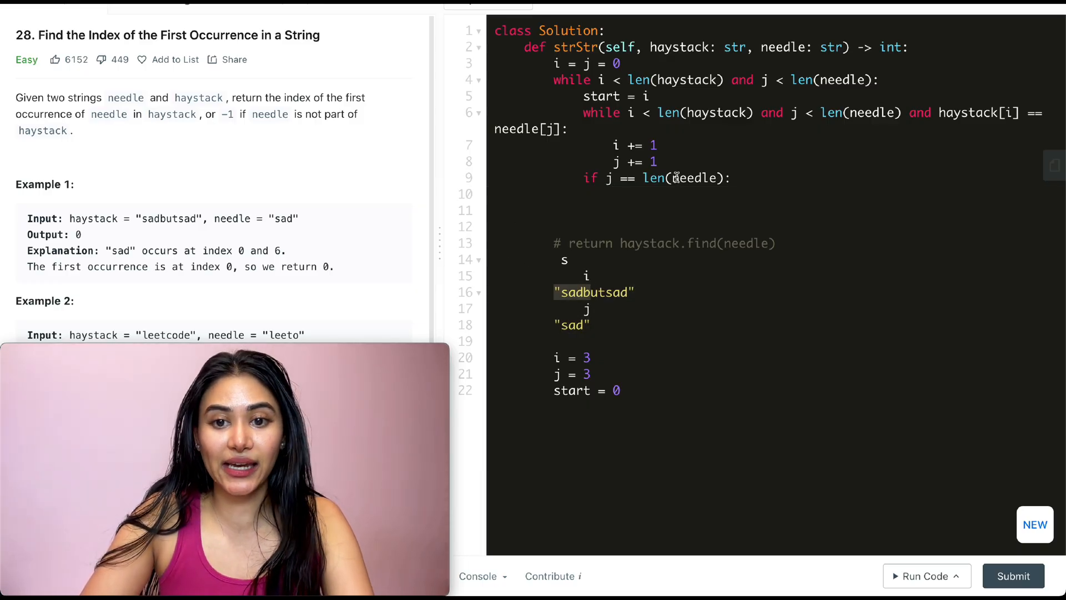
pyautogui.write('return start')
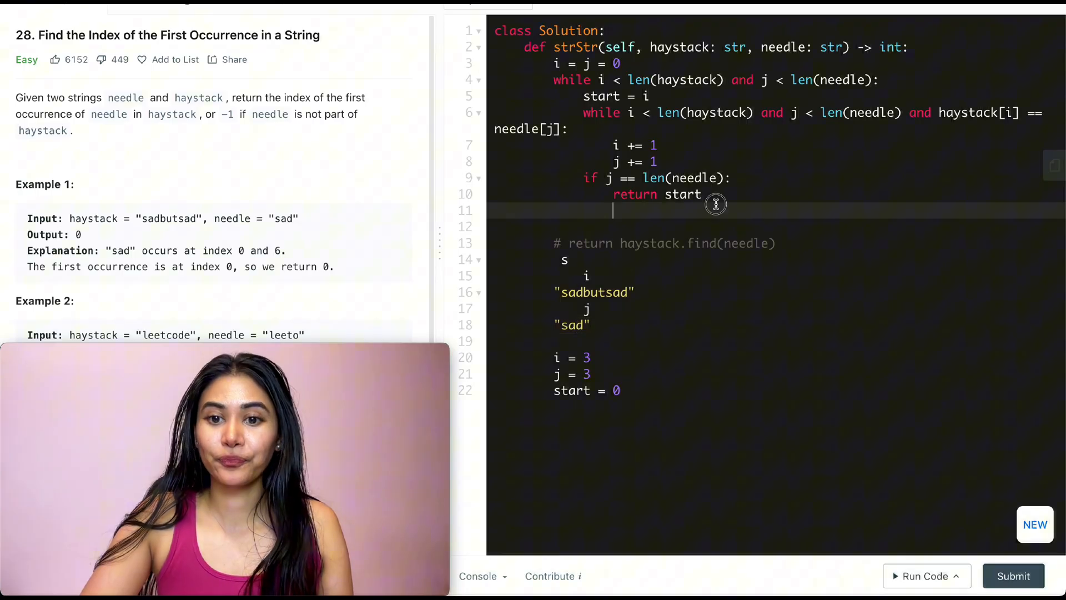
pyautogui.press('enter')
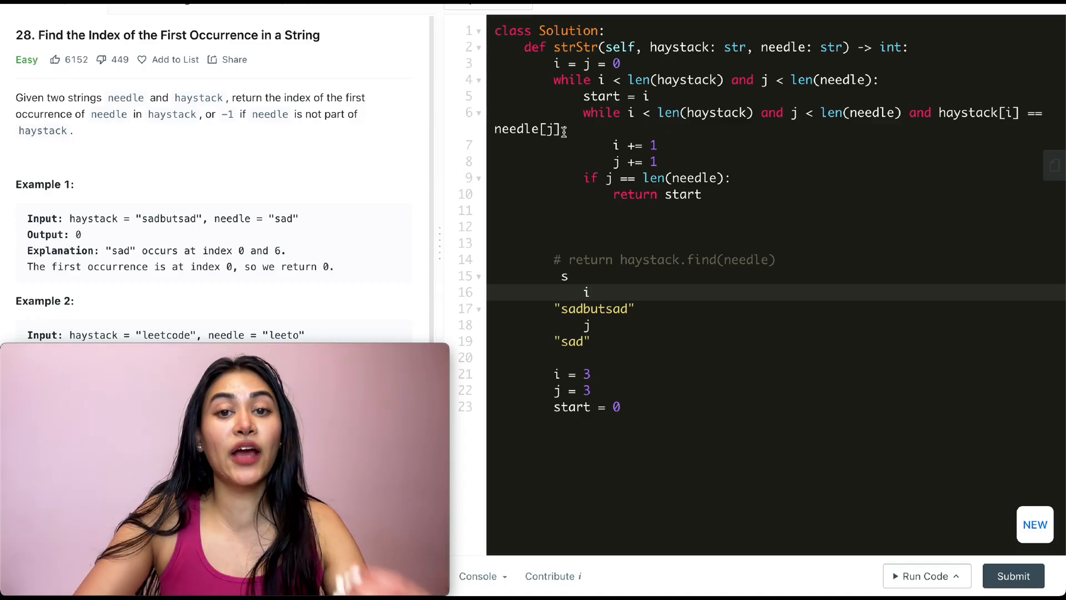
# Otherwise reset i = start + 1 and j = 0 for the next attempt
pyautogui.press('enter')
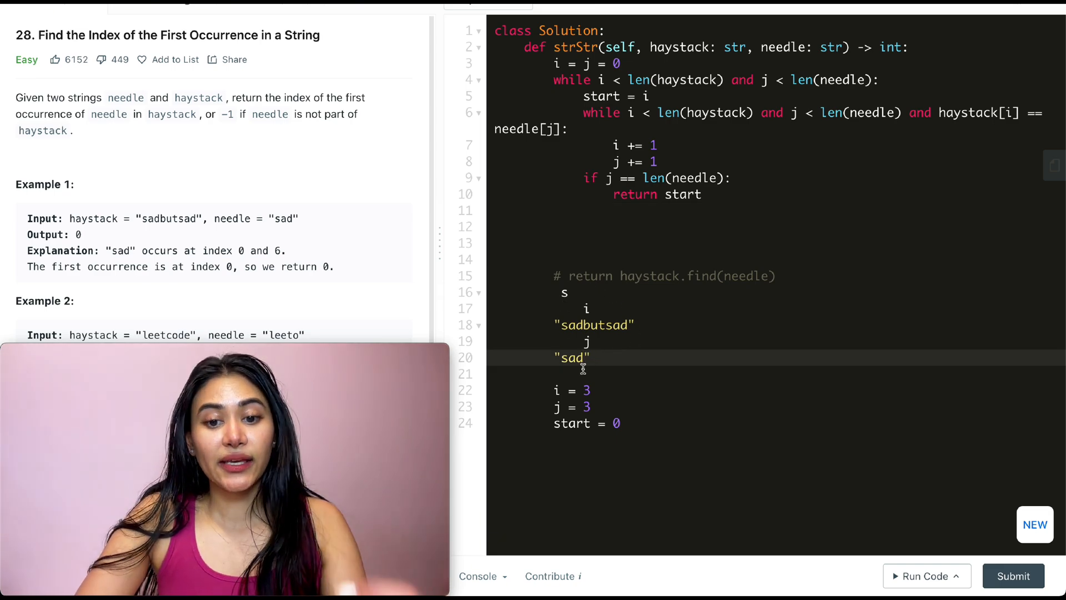
pyautogui.write('e')
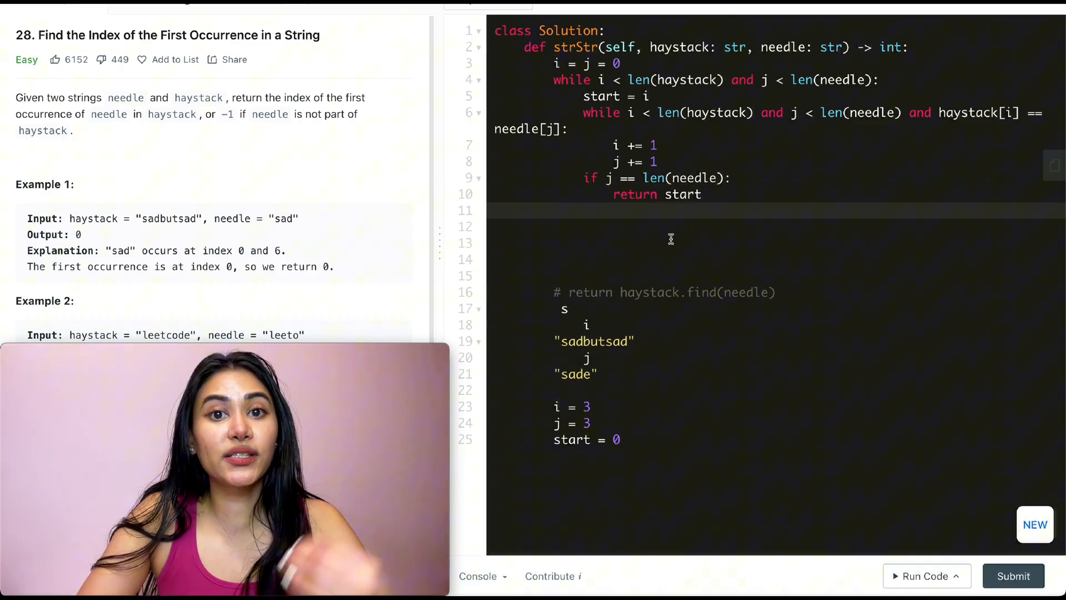
pyautogui.write('i')
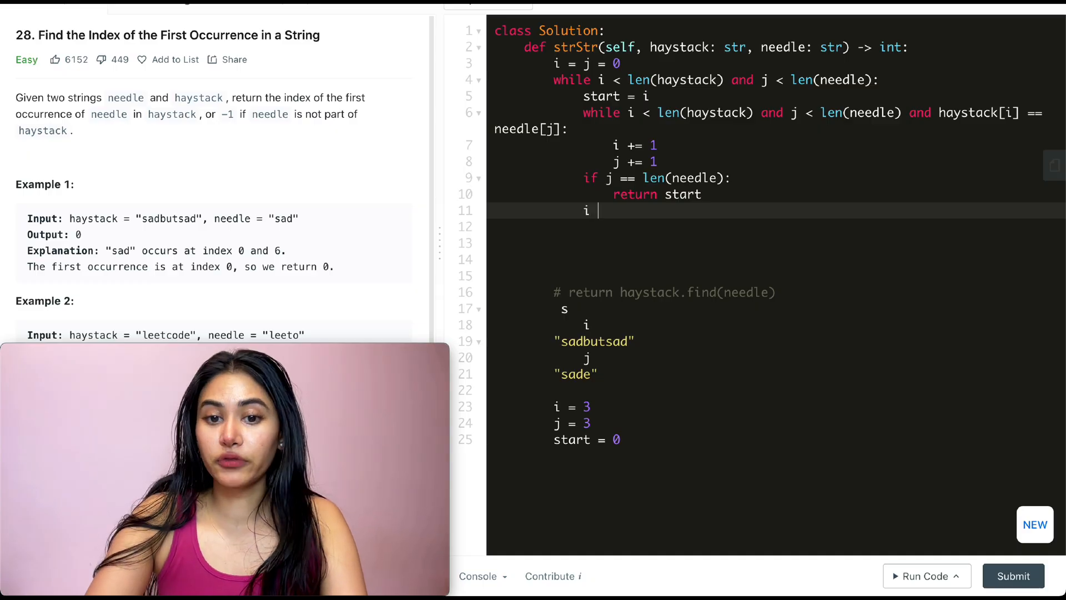
pyautogui.write('= start + 1')
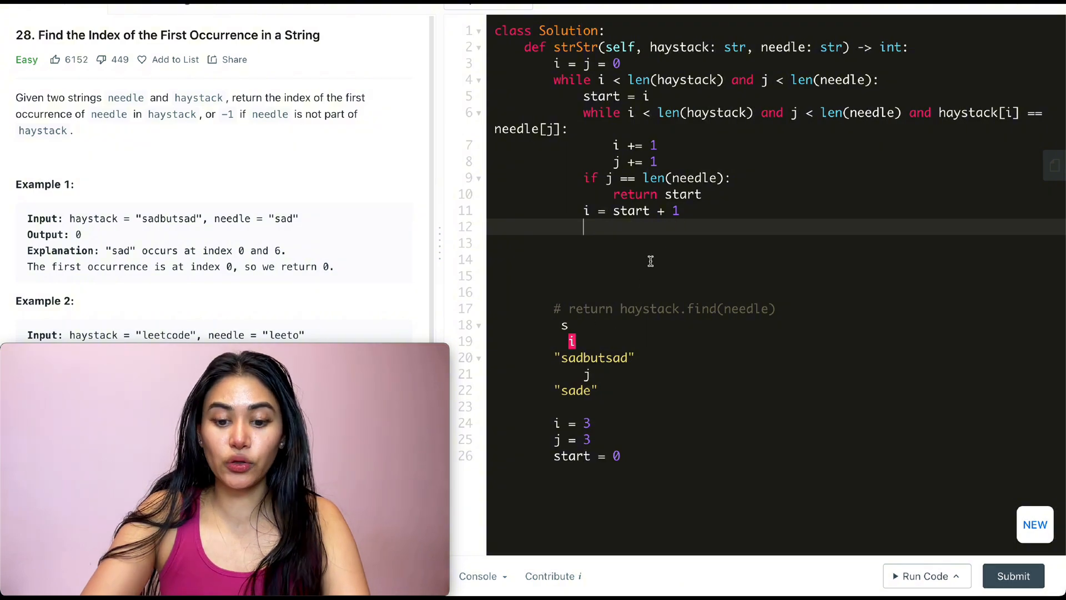
pyautogui.write('j = 0')
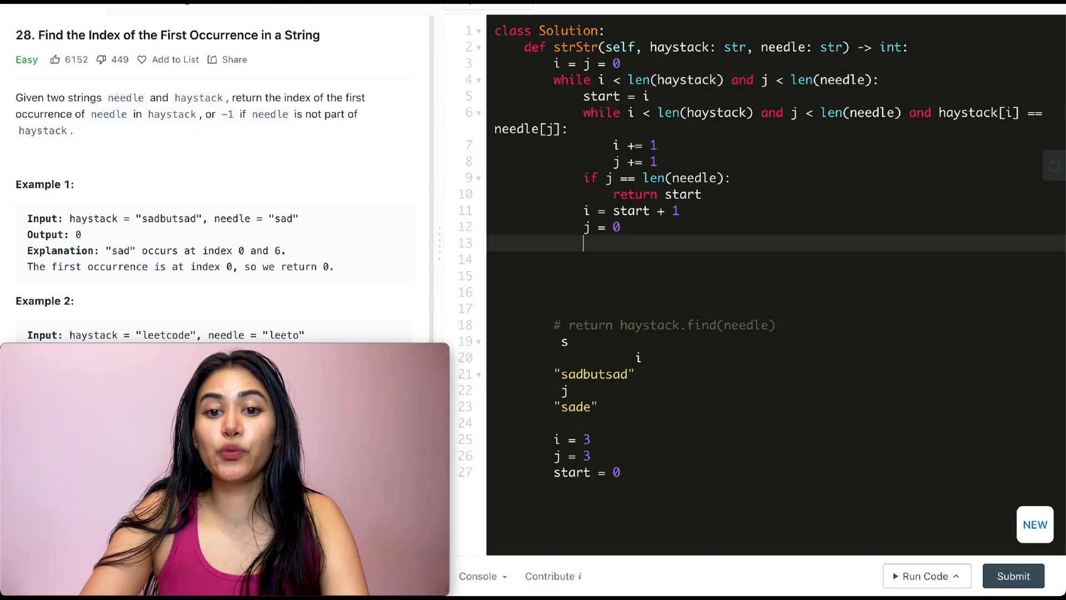
# Finish with return -1 after the loop and submit the two-pointer solution
pyautogui.write('retur')
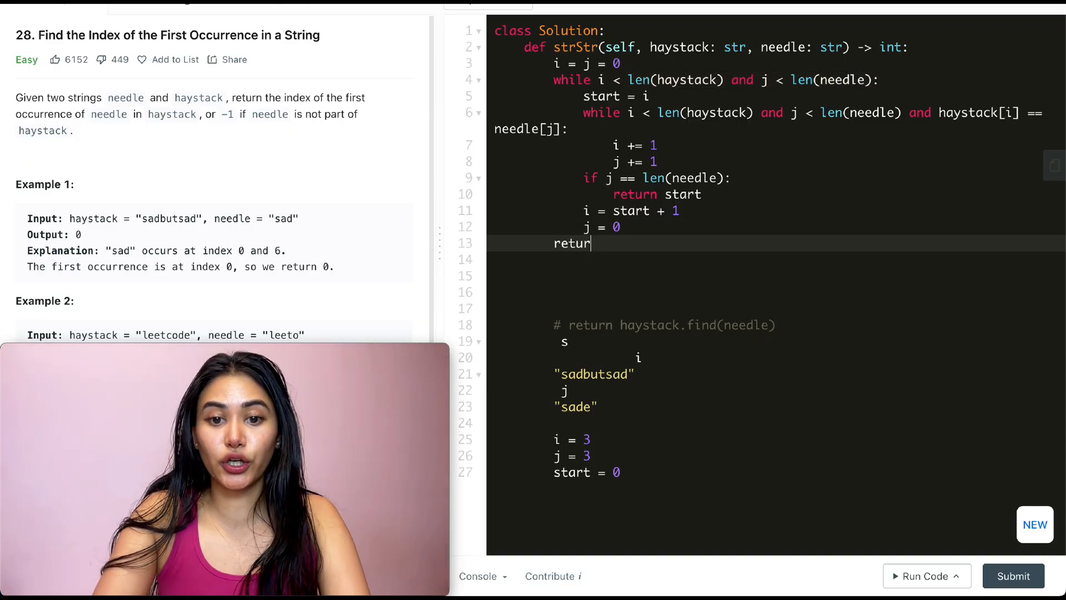
pyautogui.write('n -1')
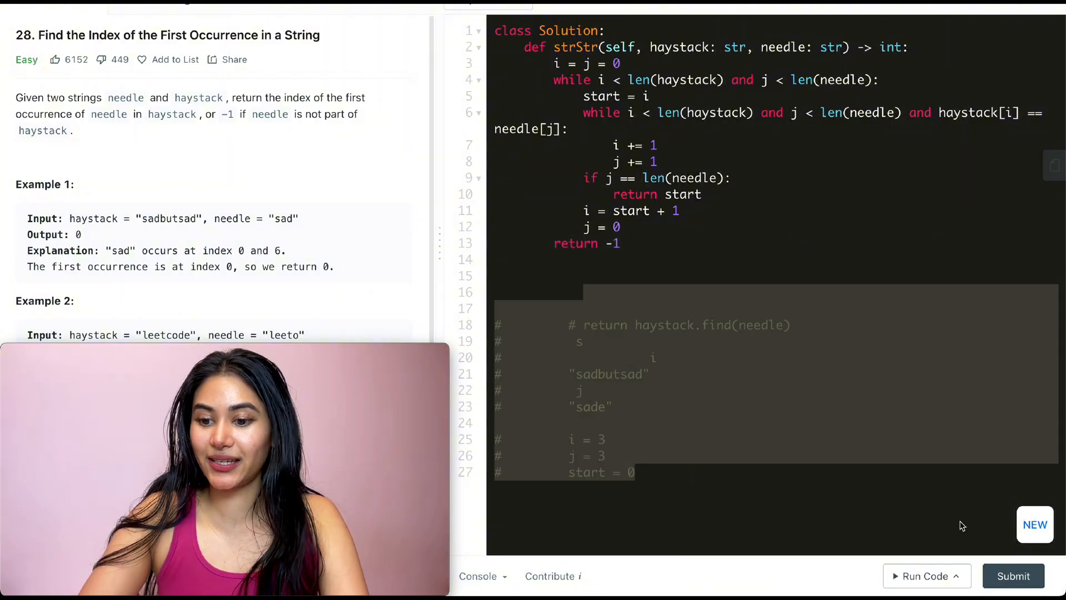
pyautogui.click(1013, 576)
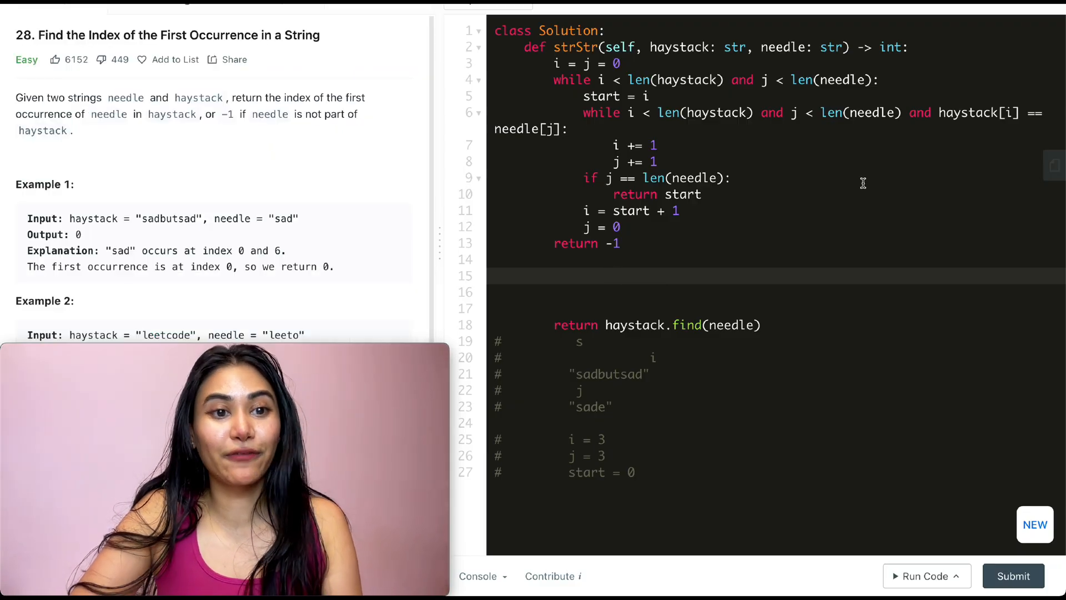
pyautogui.moveTo(161, 190)
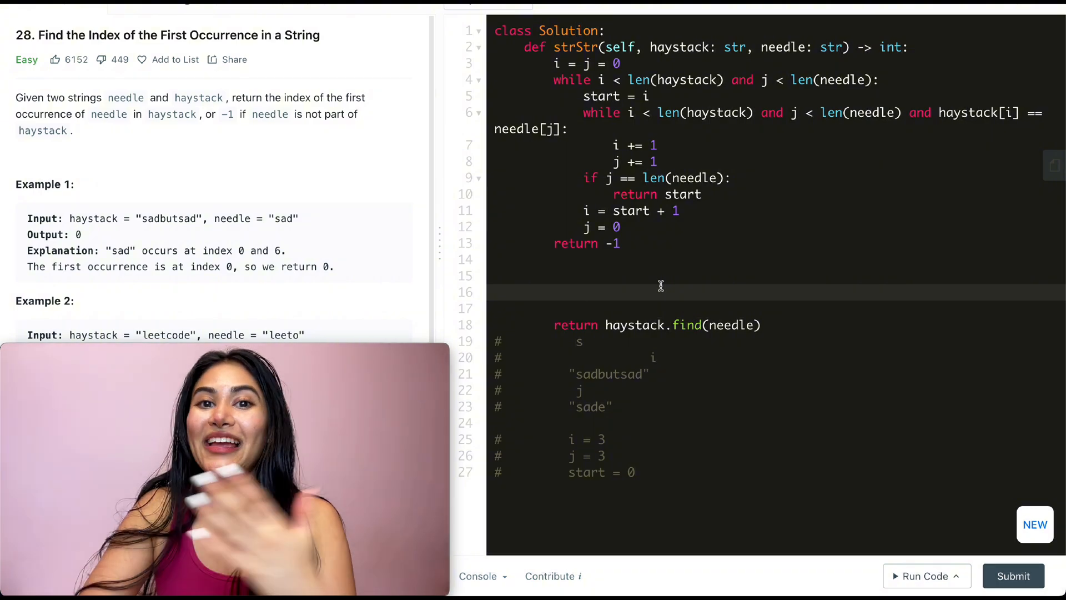
pyautogui.click(584, 292)
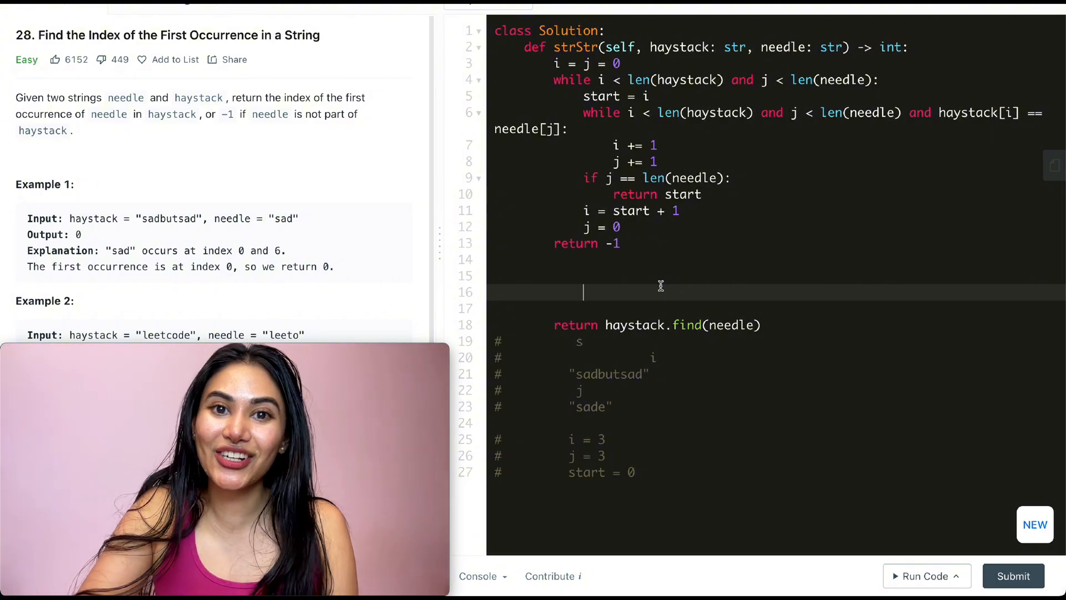